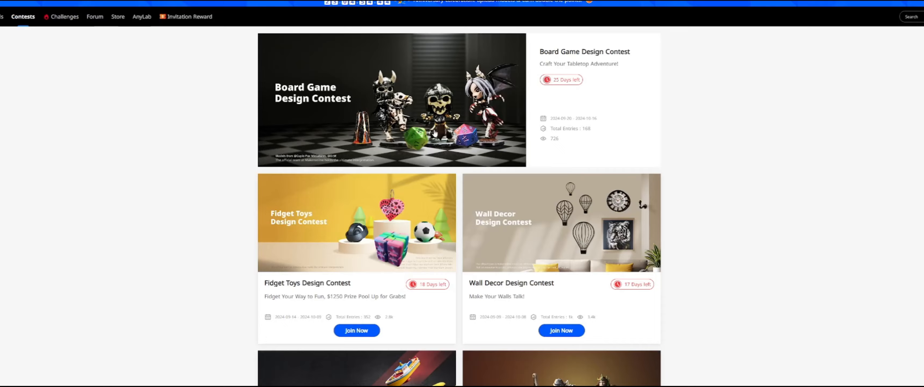
# Step: Browse the Board Game Design Contest page and scroll the contests list to the Resin Model Design Contest
pyautogui.click(390, 100)
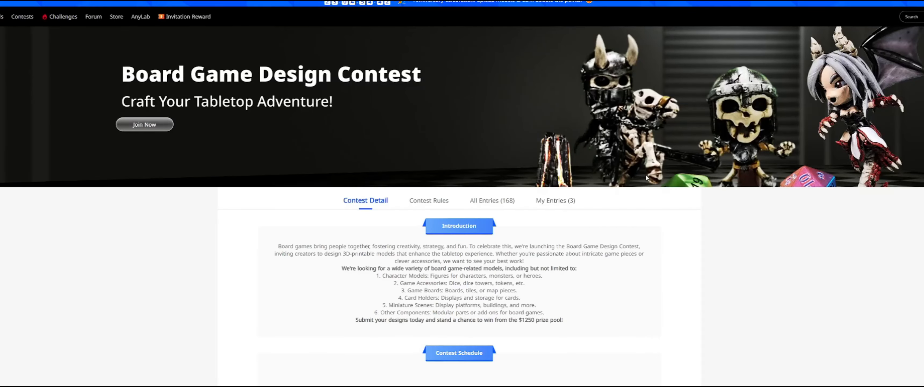
pyautogui.scroll(-3)
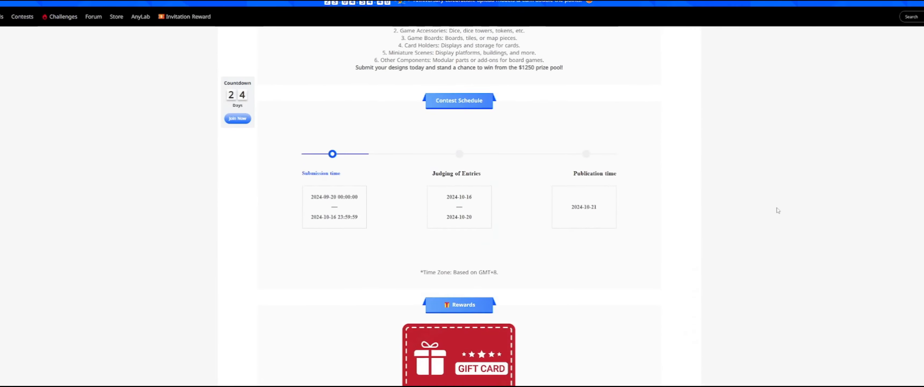
pyautogui.scroll(-3)
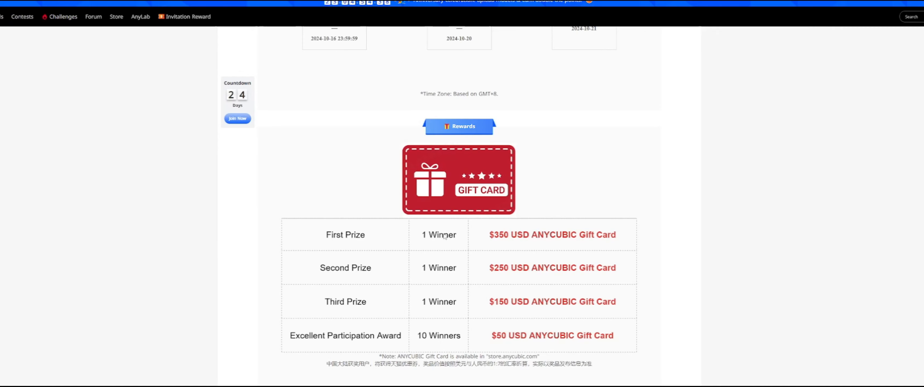
pyautogui.scroll(3)
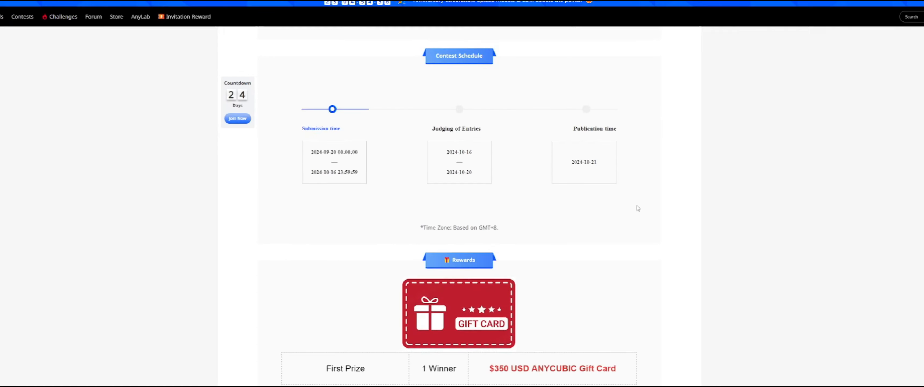
pyautogui.scroll(3)
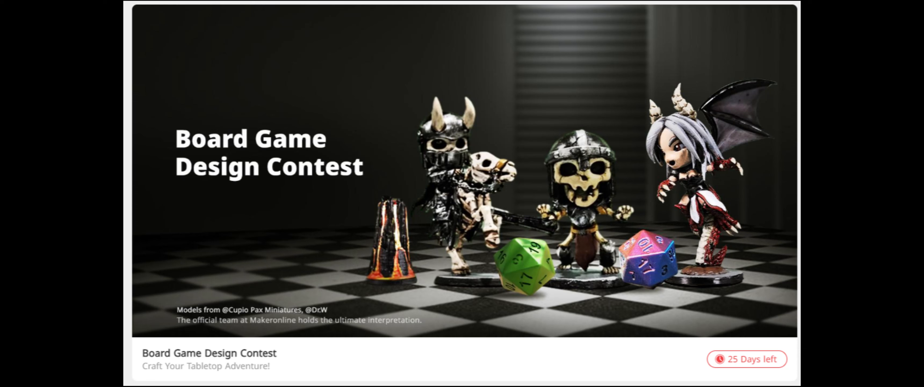
pyautogui.scroll(-3)
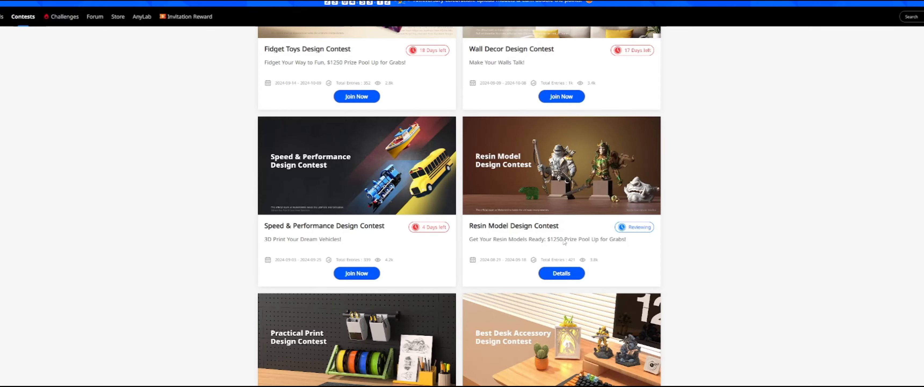
# Step: Review the 17 Resin Model Design Contest entries and return to the Board Game Design Contest page
pyautogui.click(561, 273)
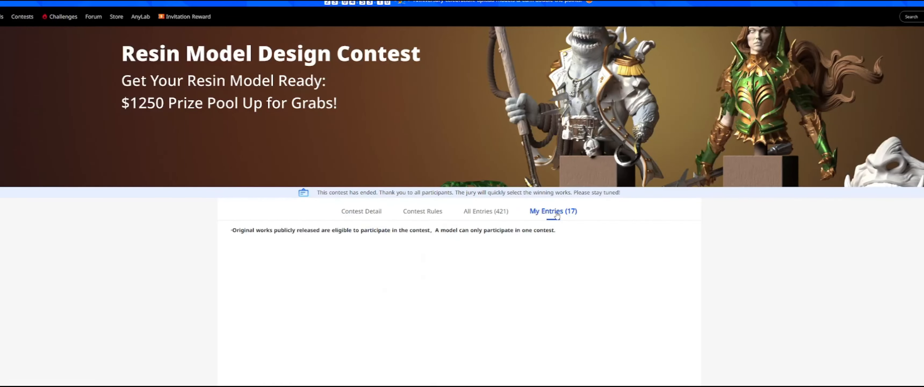
pyautogui.scroll(-3)
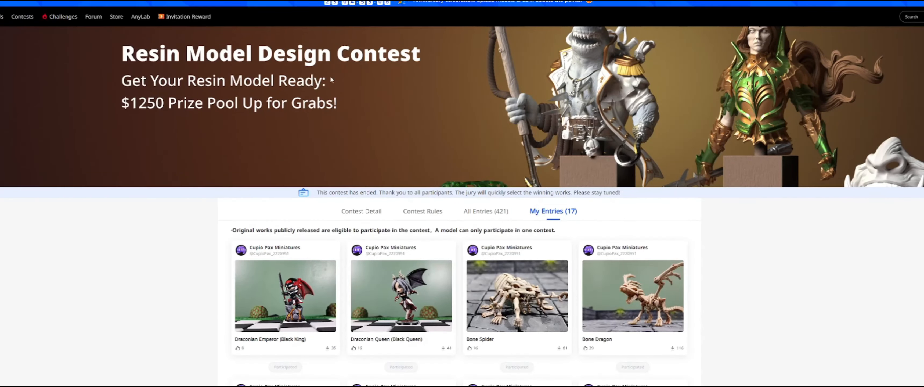
pyautogui.scroll(-3)
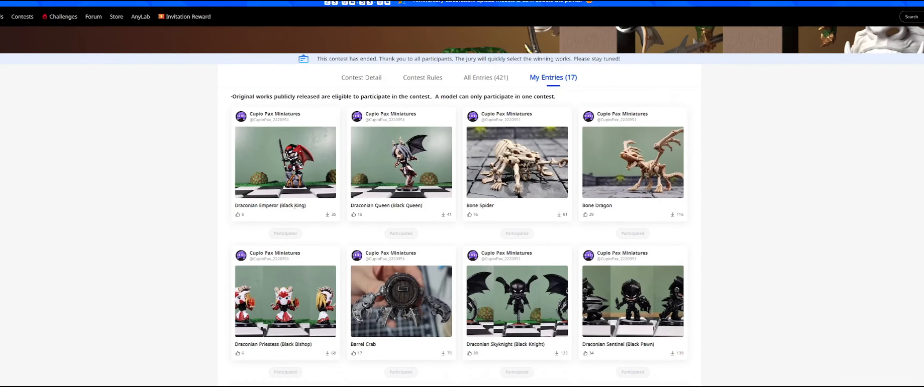
pyautogui.scroll(-3)
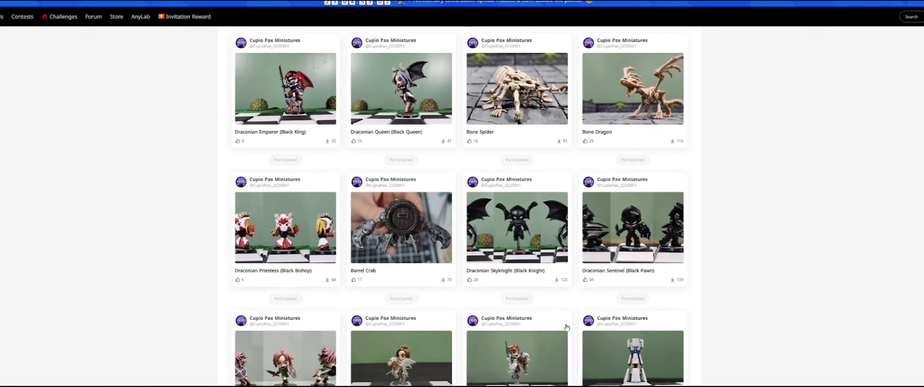
pyautogui.scroll(3)
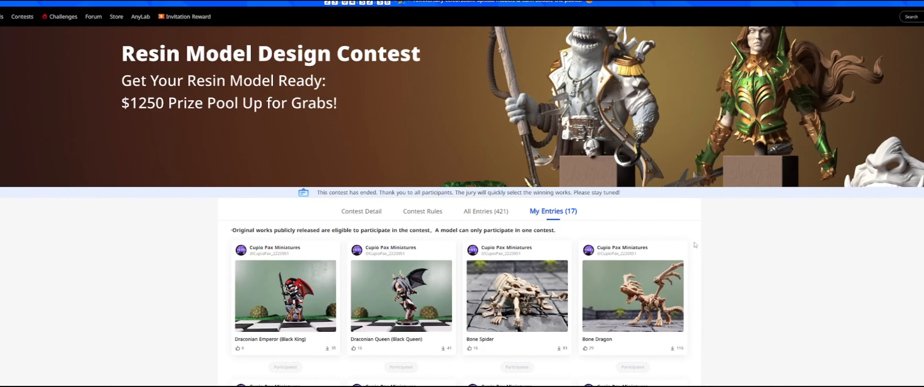
pyautogui.scroll(-3)
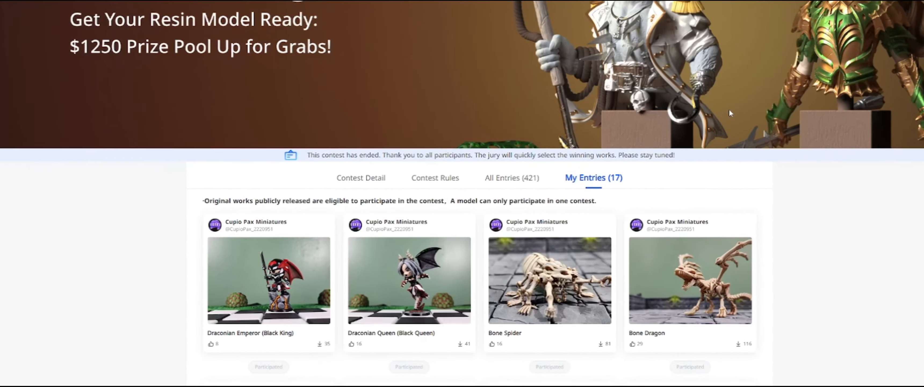
pyautogui.scroll(-3)
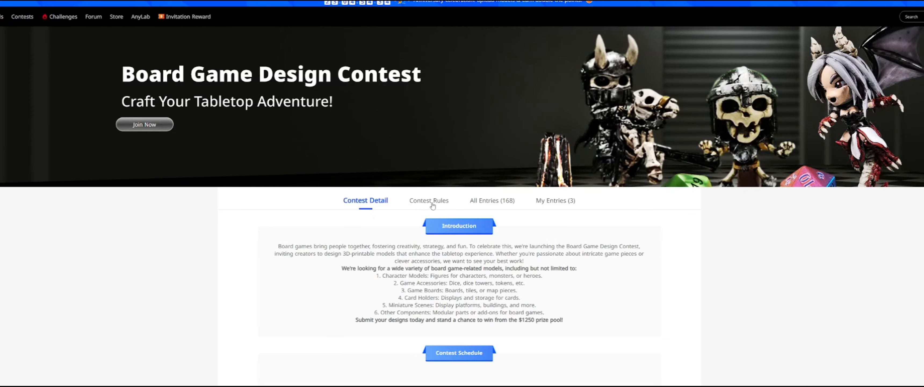
# Step: Join the Board Game Design Contest with Draconian Volcano (Black Rook) via My Entries, then go back to Contests
pyautogui.click(429, 200)
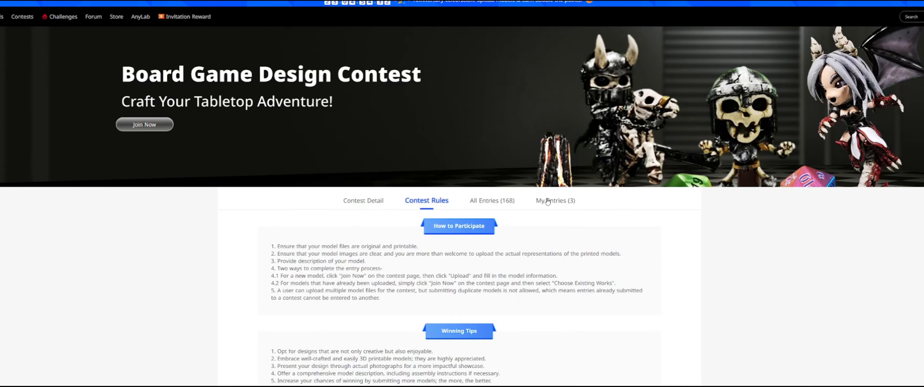
pyautogui.click(554, 200)
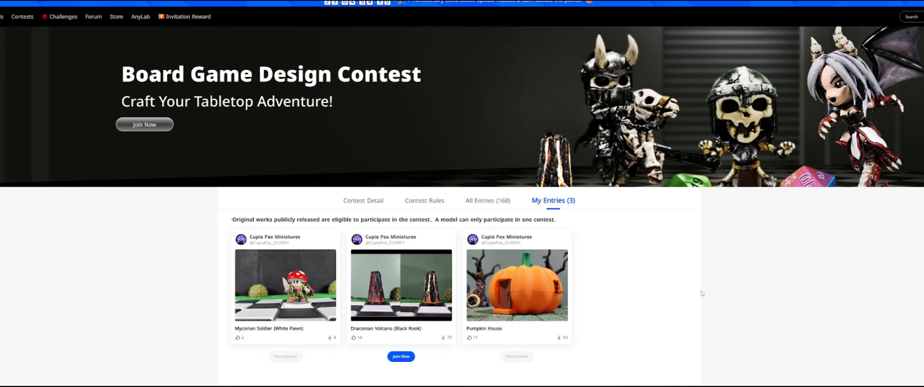
pyautogui.moveTo(708, 294)
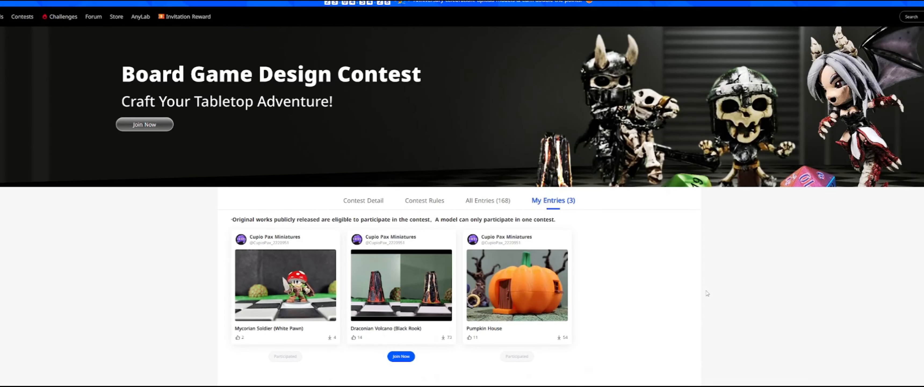
pyautogui.scroll(-3)
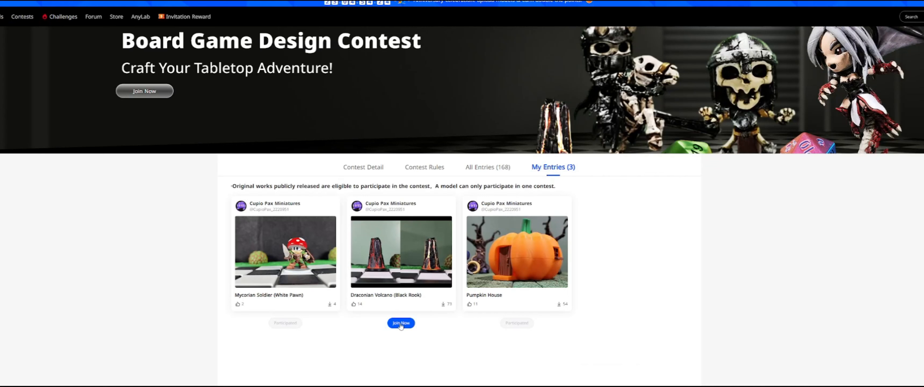
pyautogui.moveTo(404, 330)
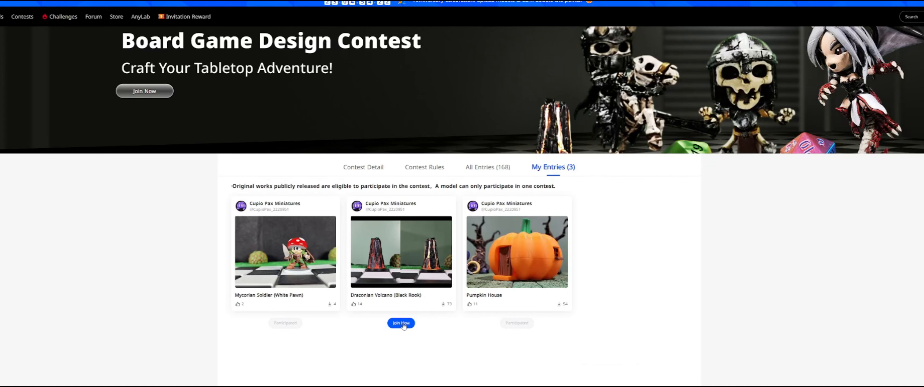
pyautogui.click(402, 323)
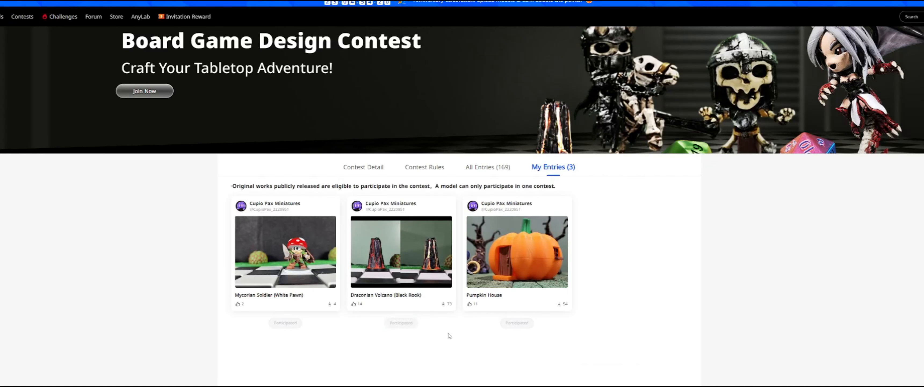
pyautogui.click(23, 17)
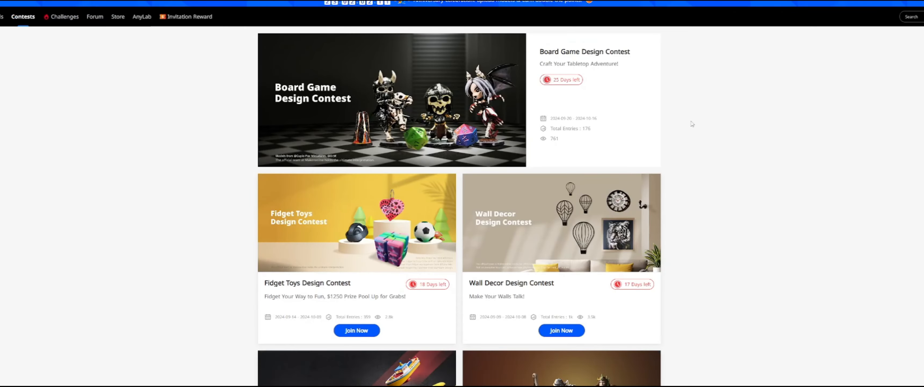
# Step: Scroll to the three Board Game Design Contest entries now marked as participating
pyautogui.scroll(-3)
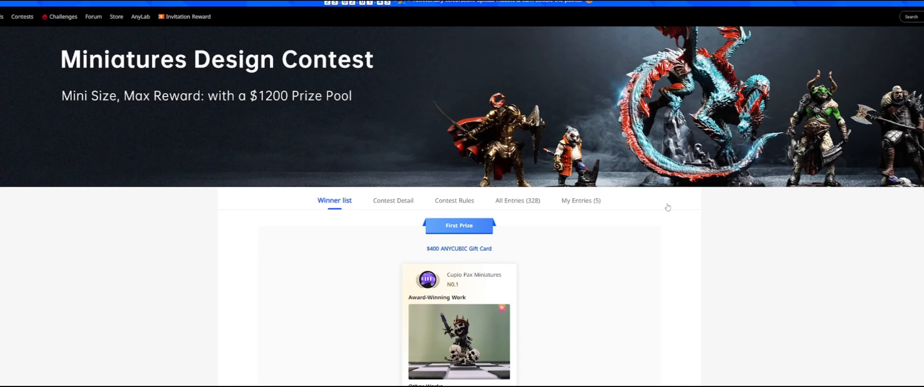
pyautogui.scroll(-3)
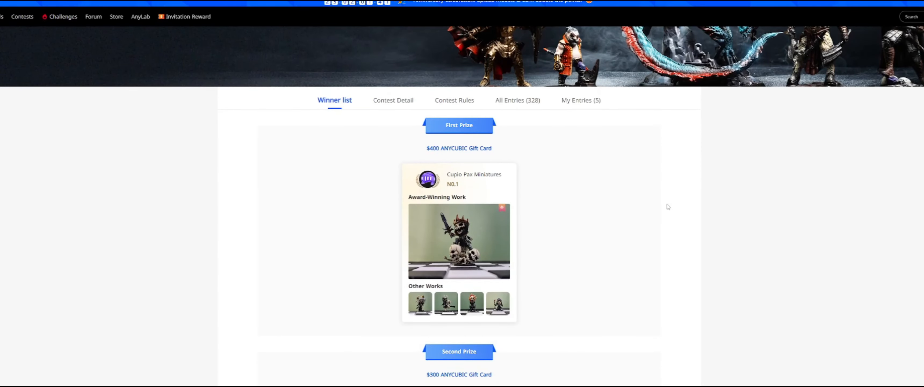
pyautogui.scroll(-3)
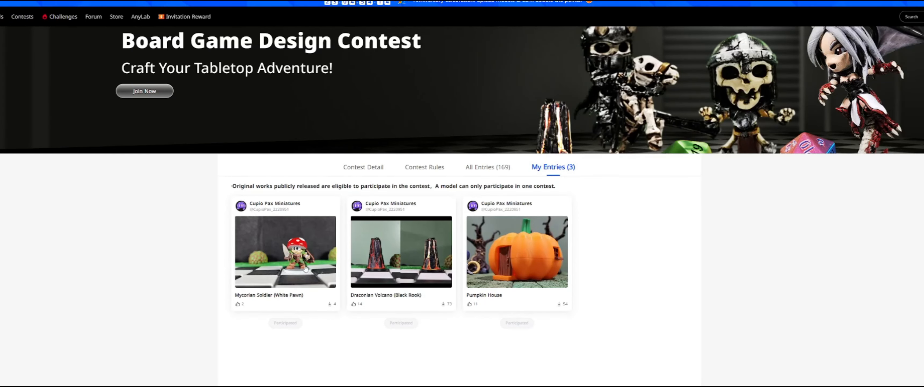
# Step: View the Mycorian Soldier (White Pawn) model page showing its contest participation
pyautogui.click(285, 254)
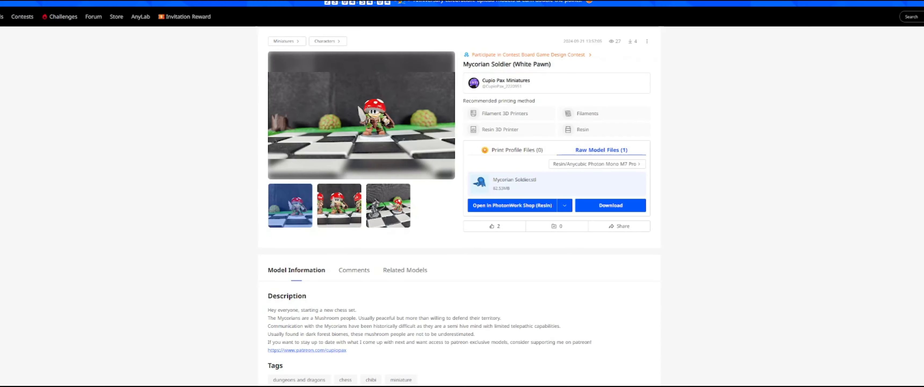
pyautogui.moveTo(540, 279)
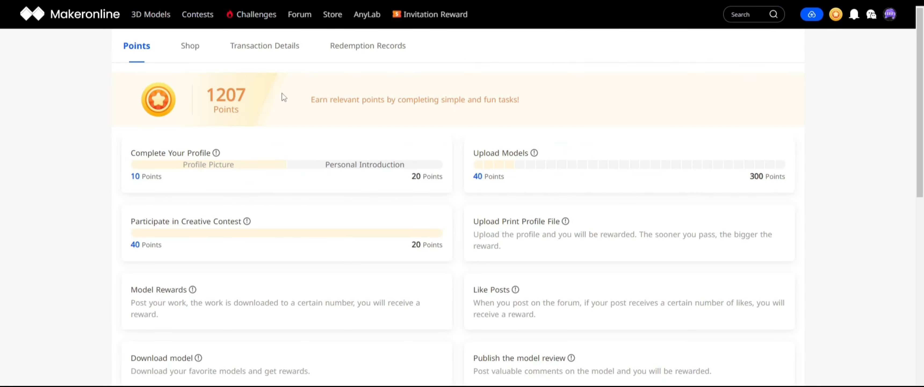
# Step: Browse the Shop's gift cards and point prices, then the Cupio Pax Miniatures creator page
pyautogui.moveTo(312, 99); pyautogui.dragTo(463, 98)
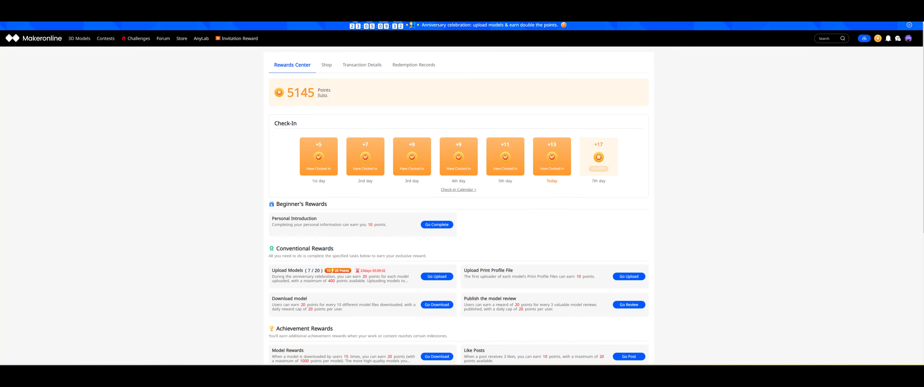
pyautogui.click(327, 65)
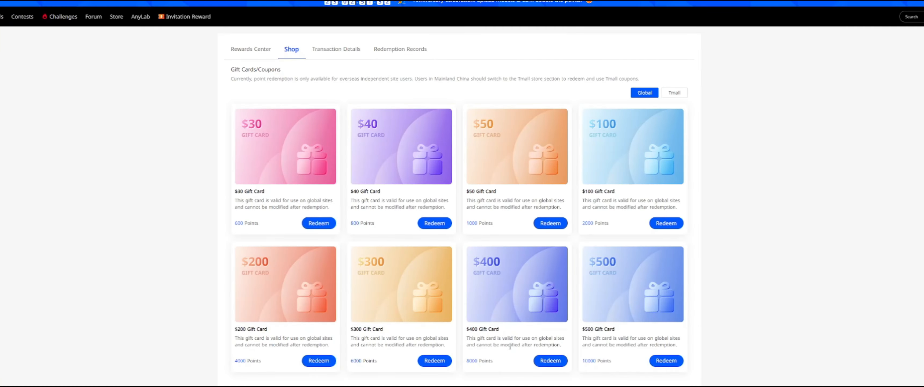
pyautogui.moveTo(384, 294)
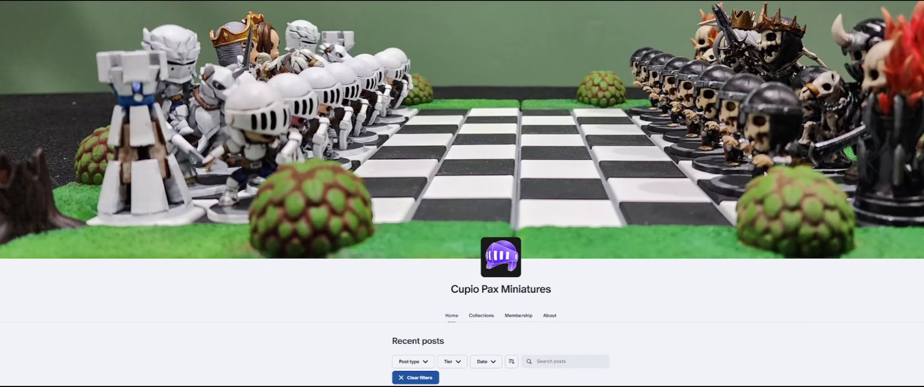
pyautogui.scroll(-3)
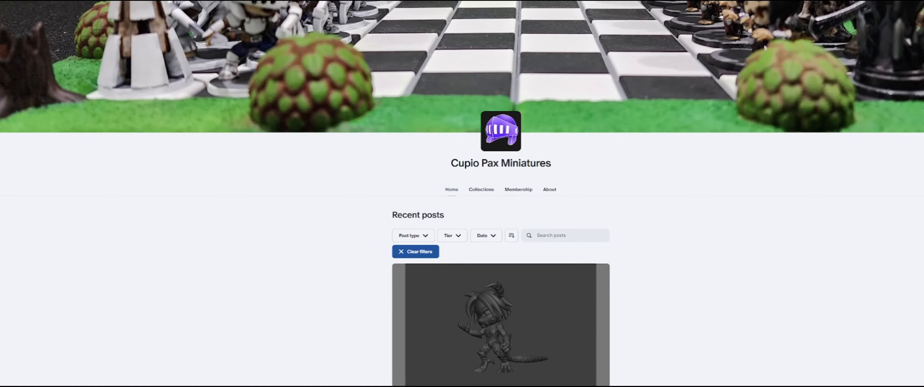